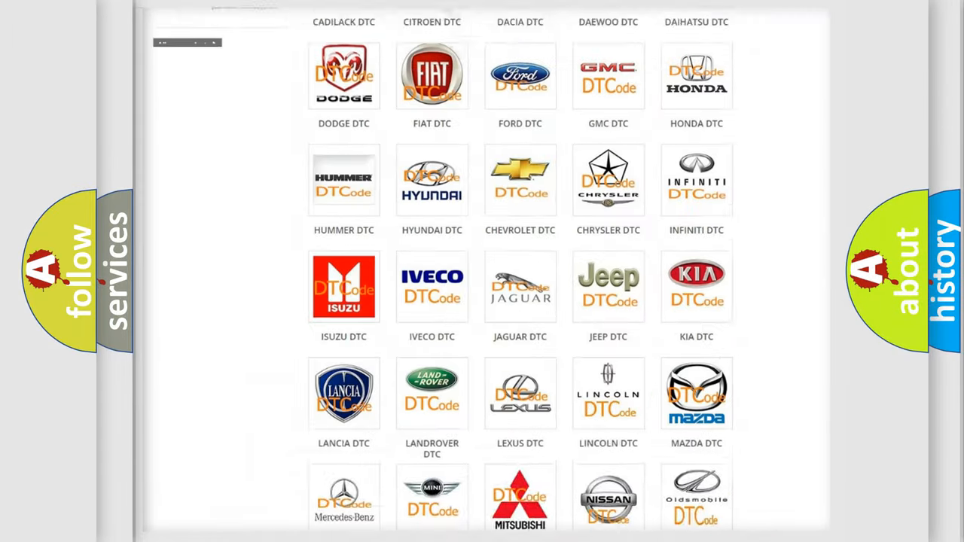
scroll("up", 3)
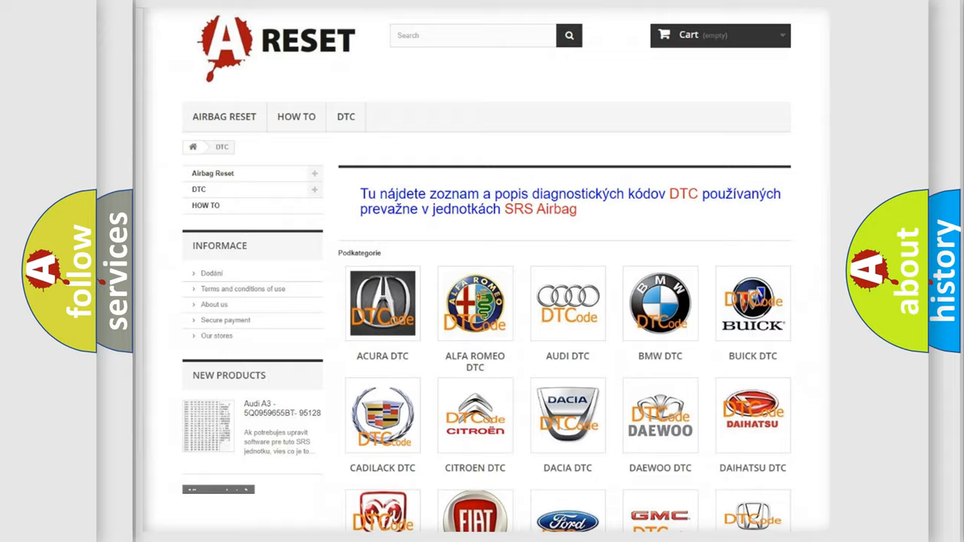
scroll("down", 3)
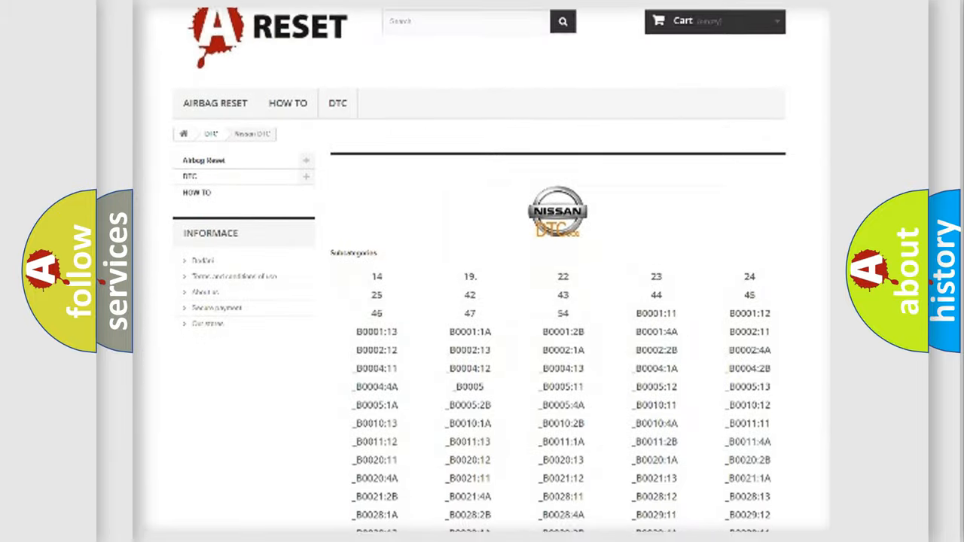
scroll("down", 3)
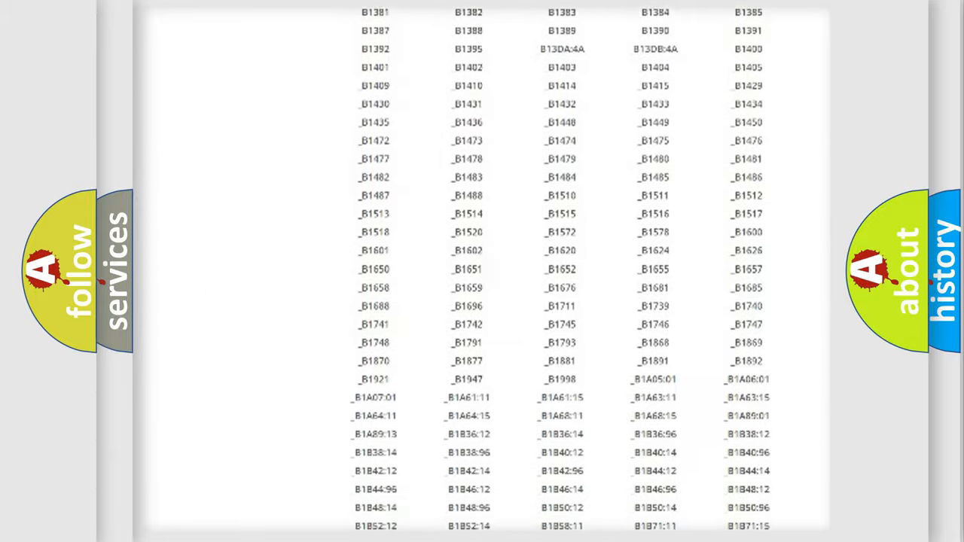
scroll("up", 3)
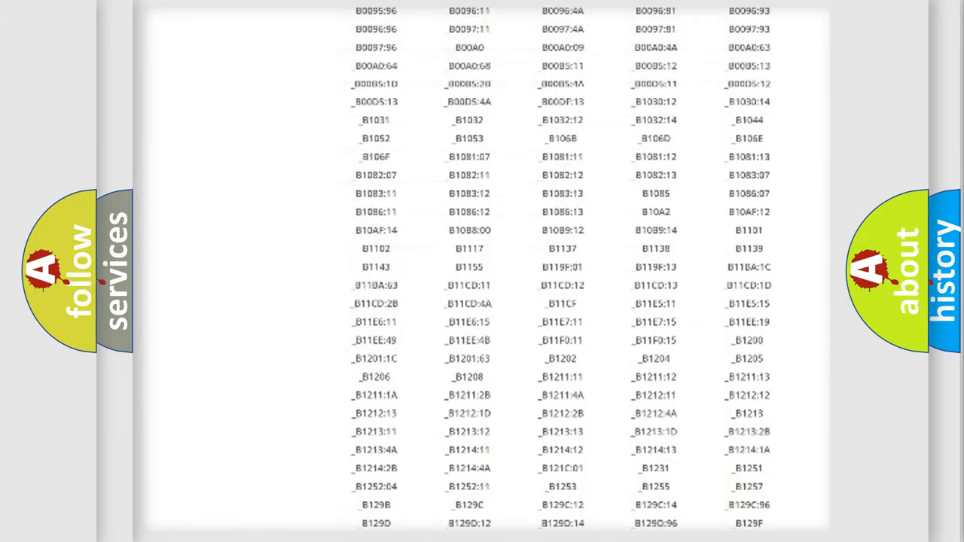
scroll("up", 3)
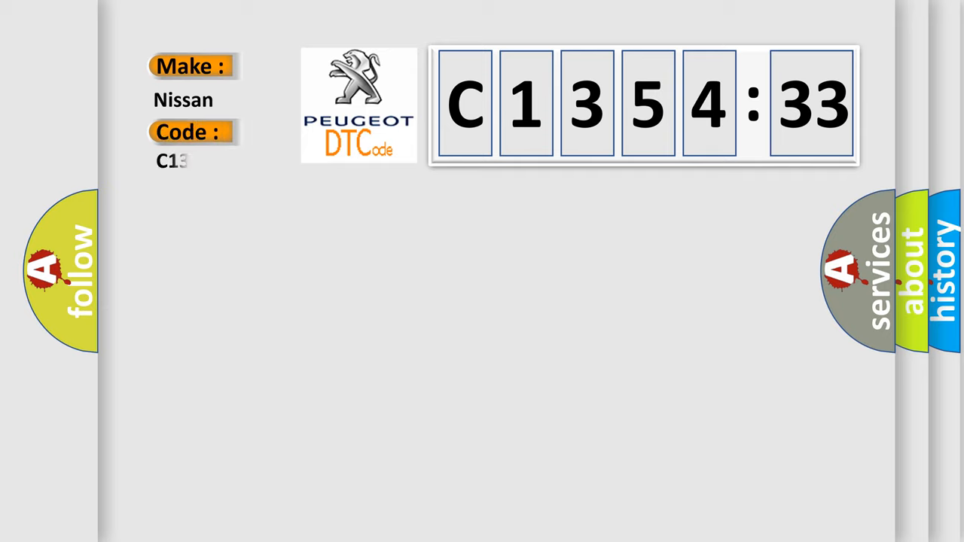
type("35433")
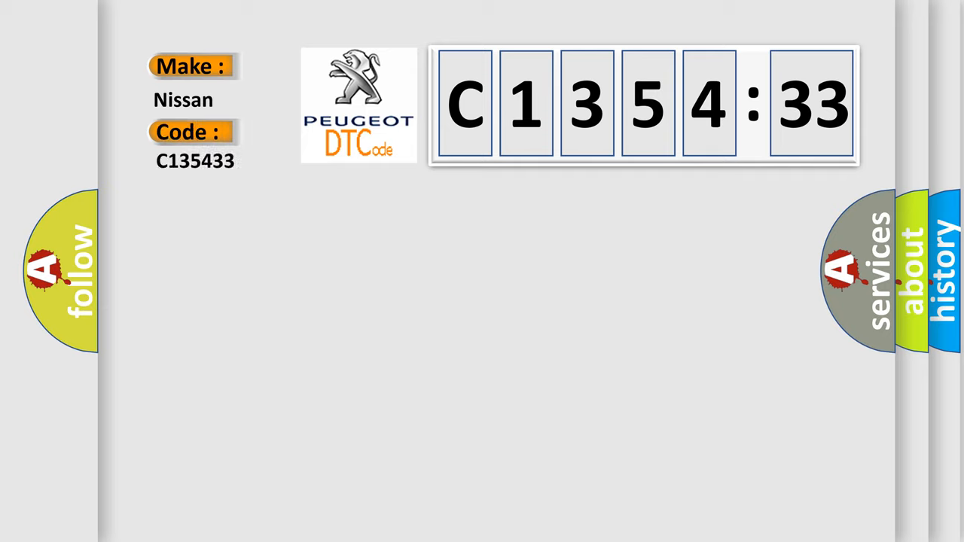